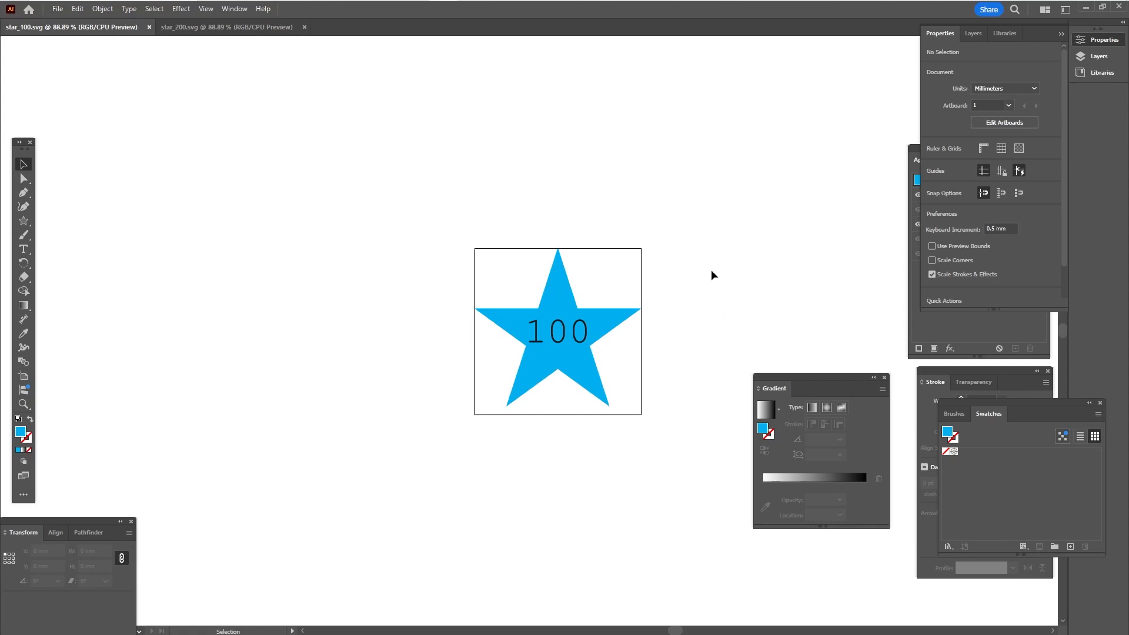
pyautogui.moveTo(411, 280)
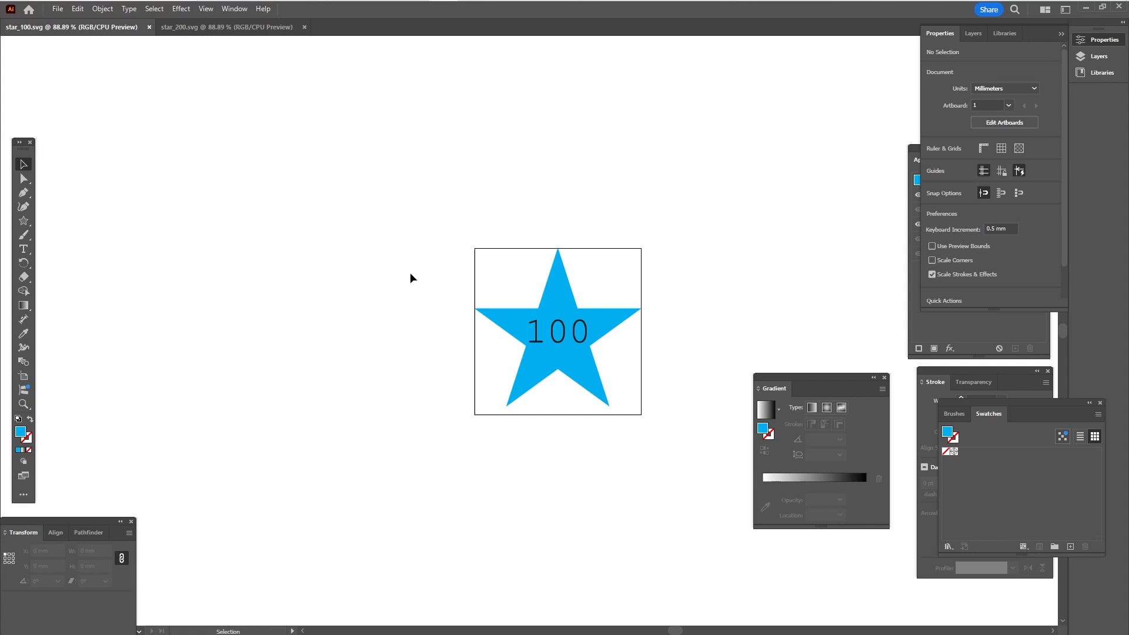
# Step: Check the blue star's width, comparing the 100 mm and 200 mm star documents
pyautogui.click(556, 328)
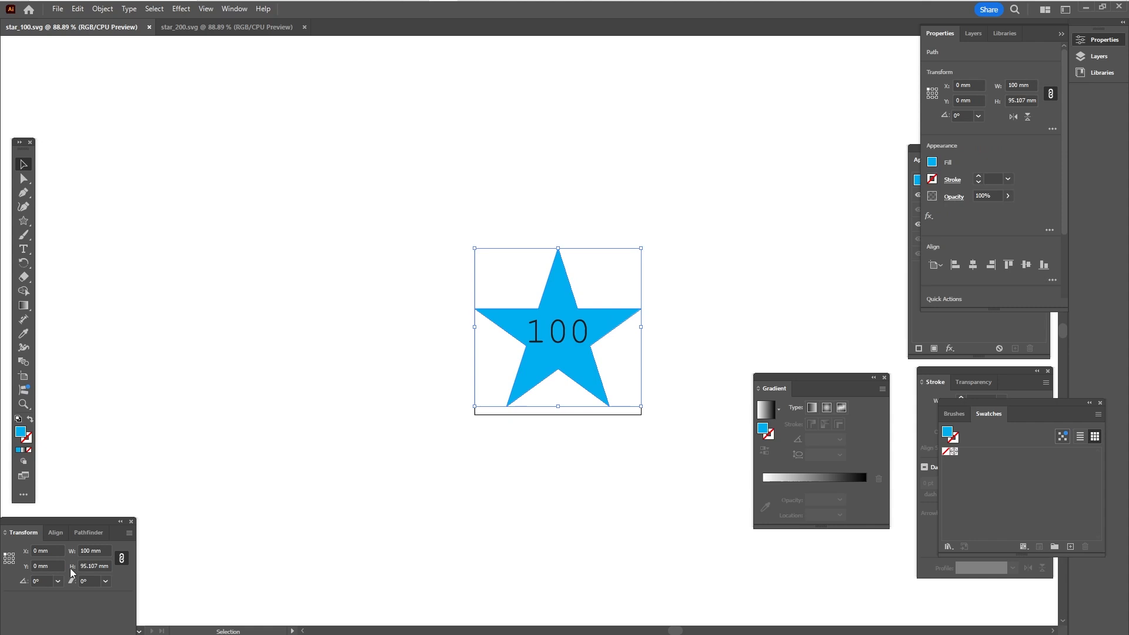
pyautogui.moveTo(271, 262)
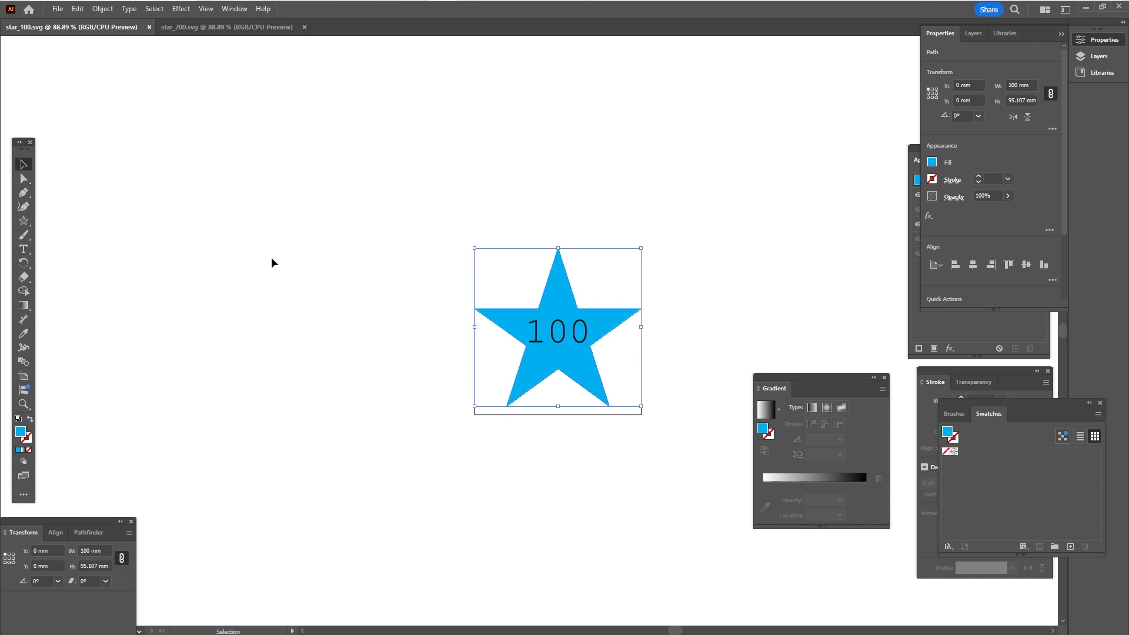
pyautogui.click(227, 27)
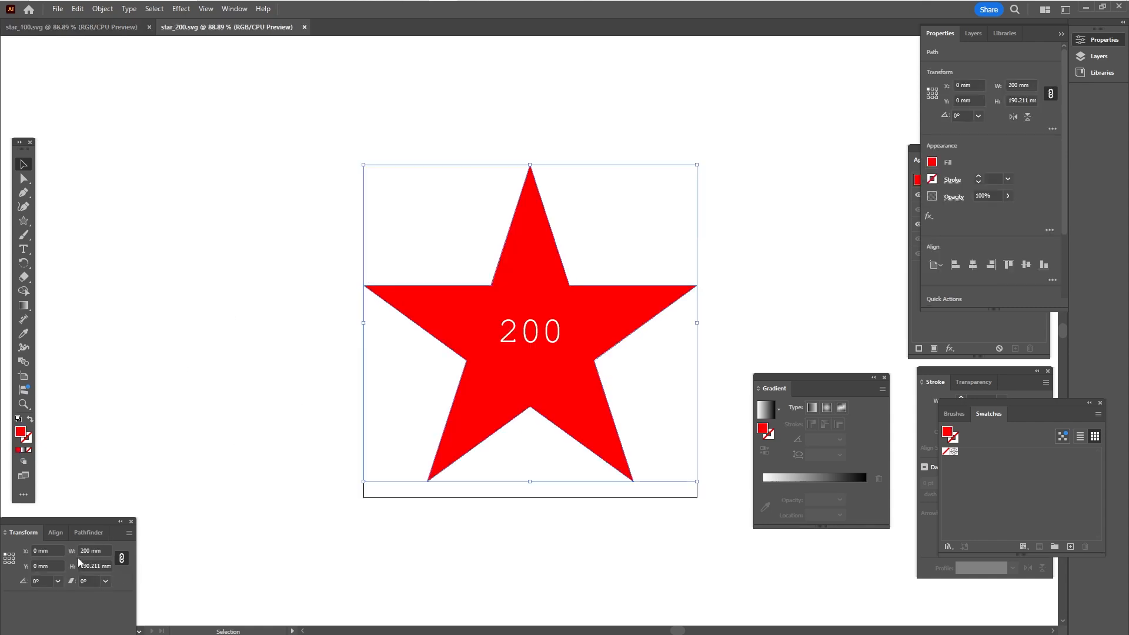
pyautogui.moveTo(391, 181)
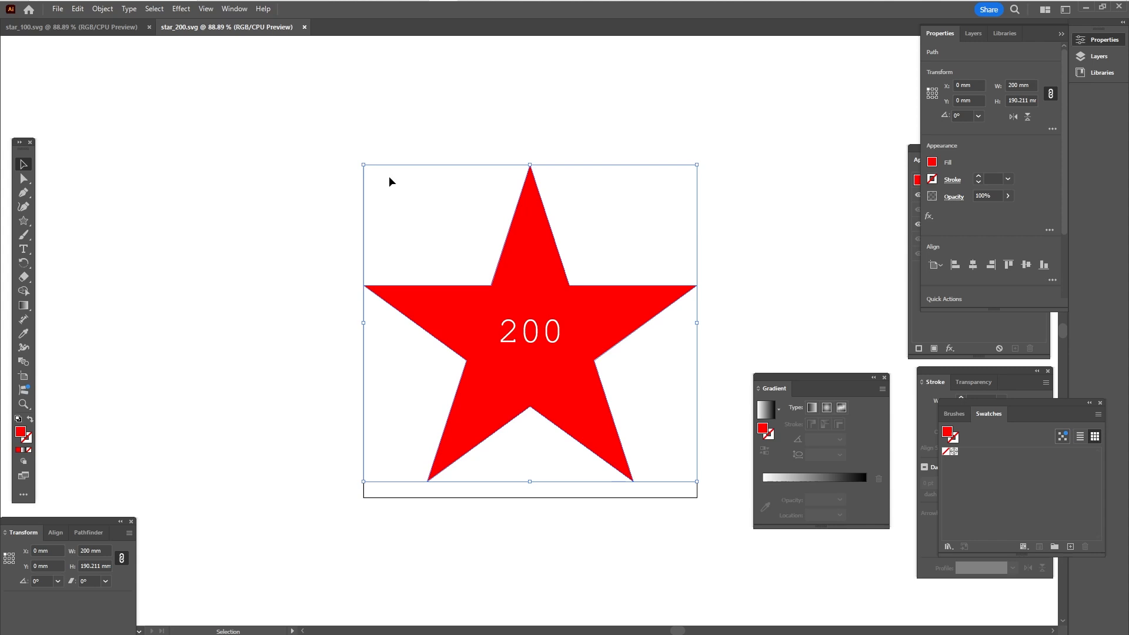
pyautogui.moveTo(360, 191)
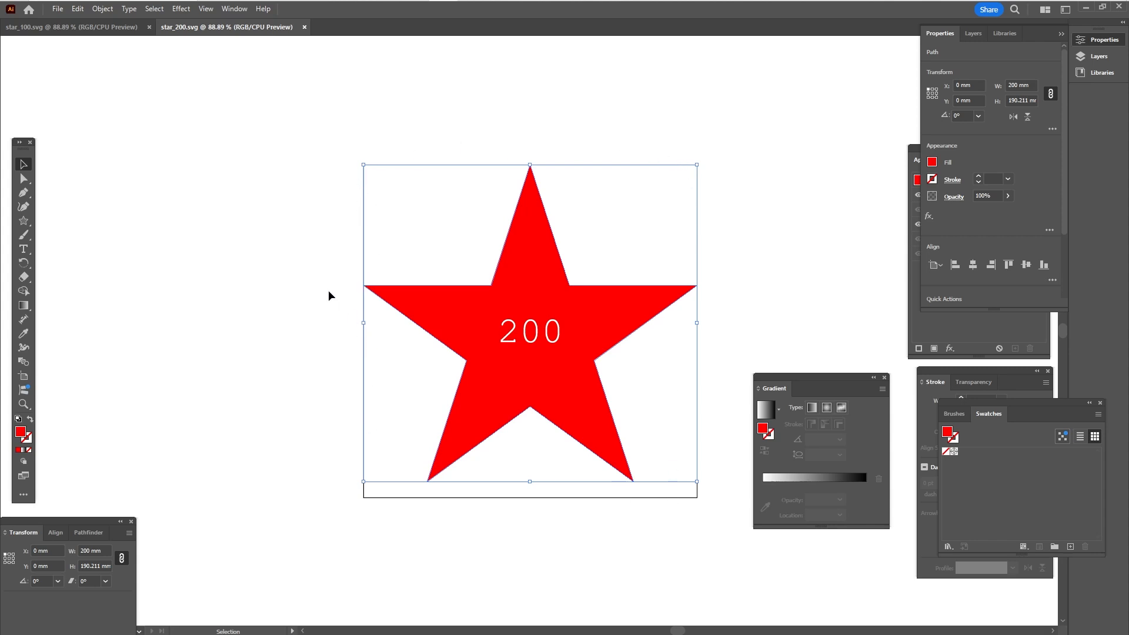
pyautogui.click(72, 27)
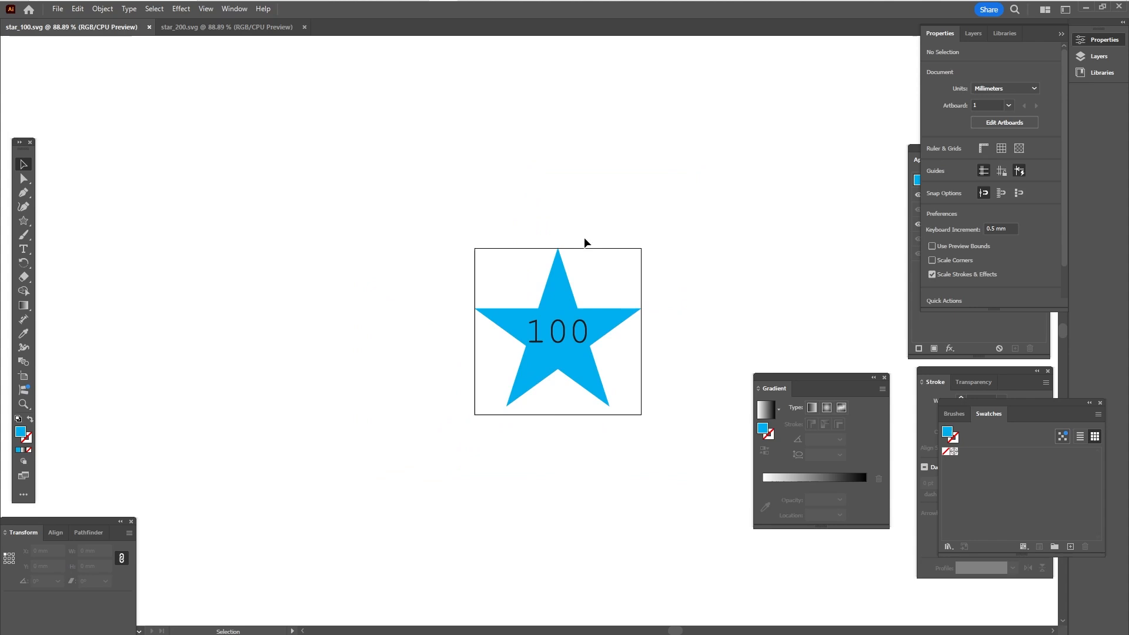
pyautogui.moveTo(674, 280)
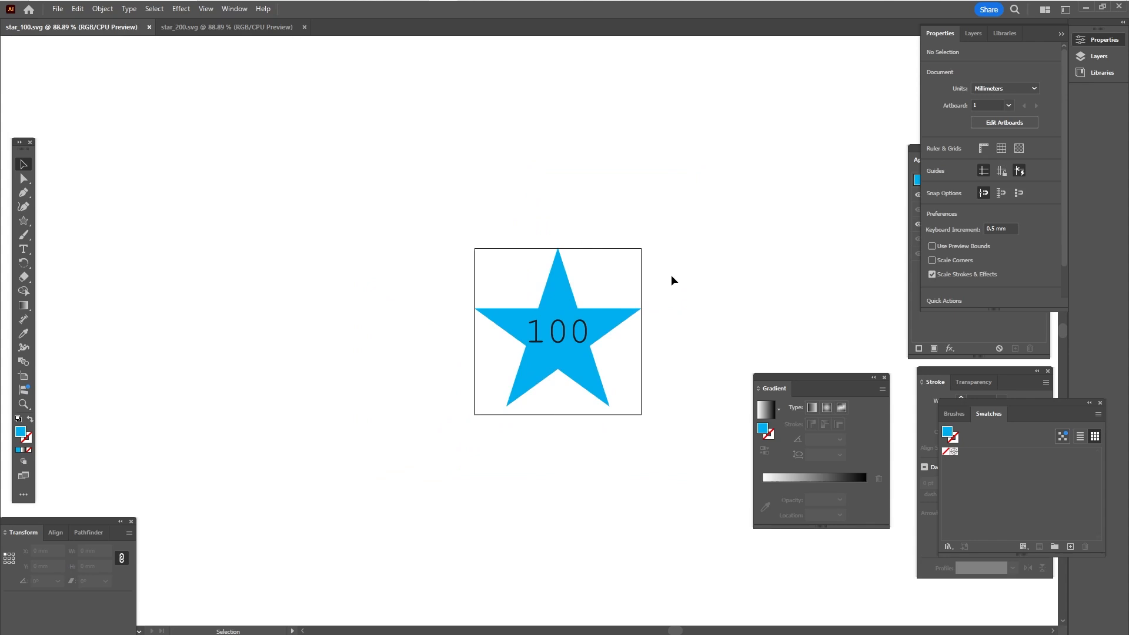
pyautogui.moveTo(606, 316)
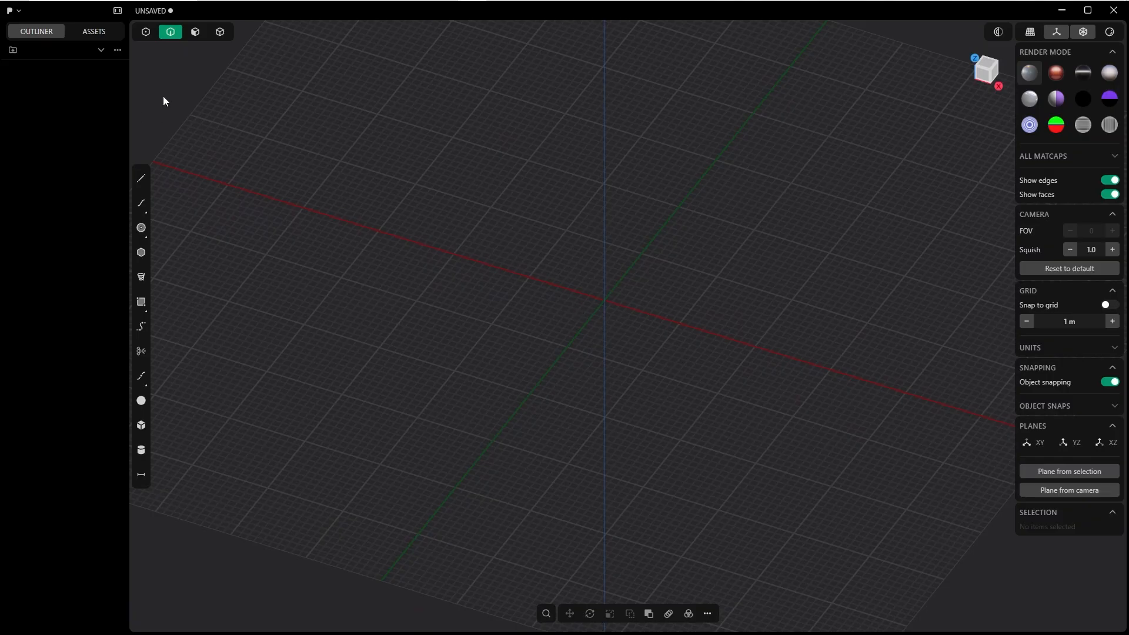
pyautogui.moveTo(91, 102)
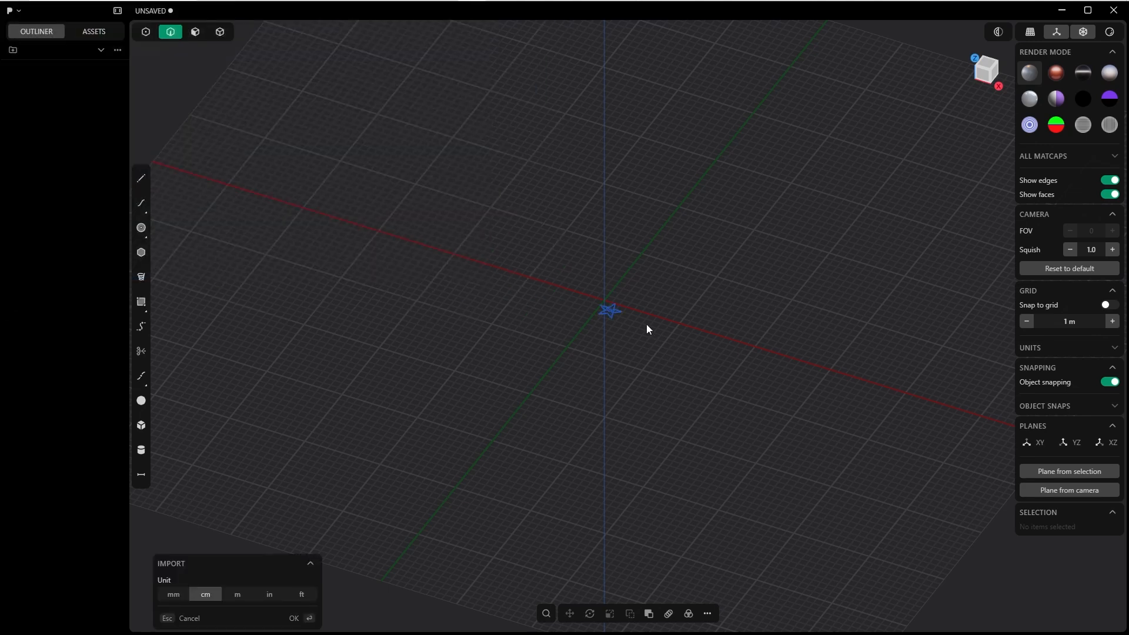
pyautogui.moveTo(272, 583)
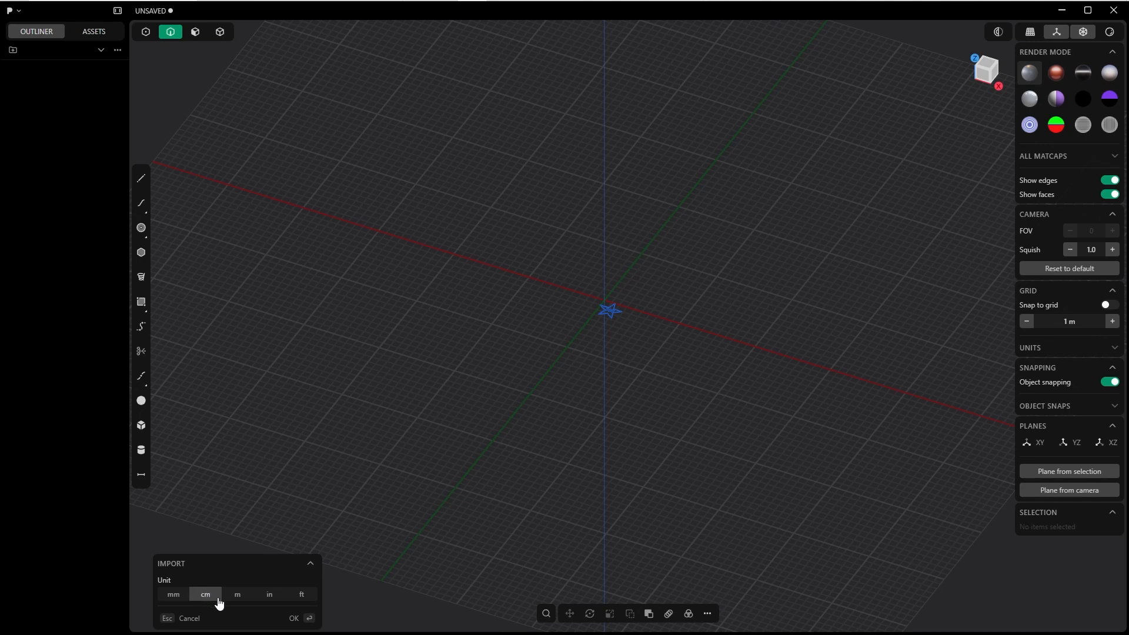
pyautogui.moveTo(170, 563)
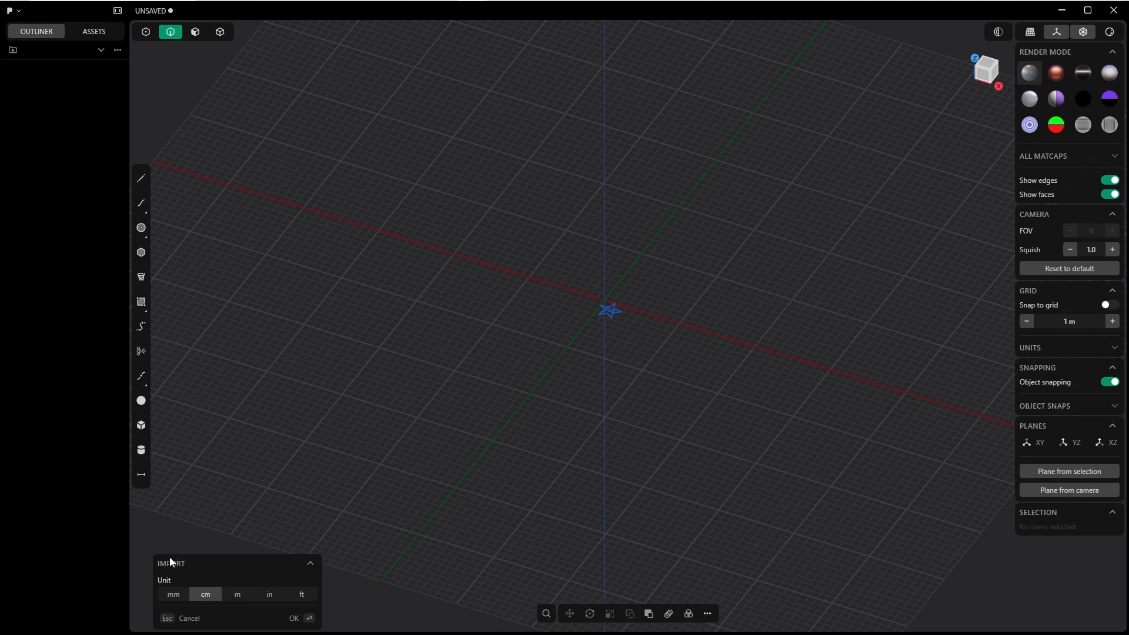
# Step: Preview the SVG import in mm, cm, m, ft and in, then confirm centimetres
pyautogui.click(173, 594)
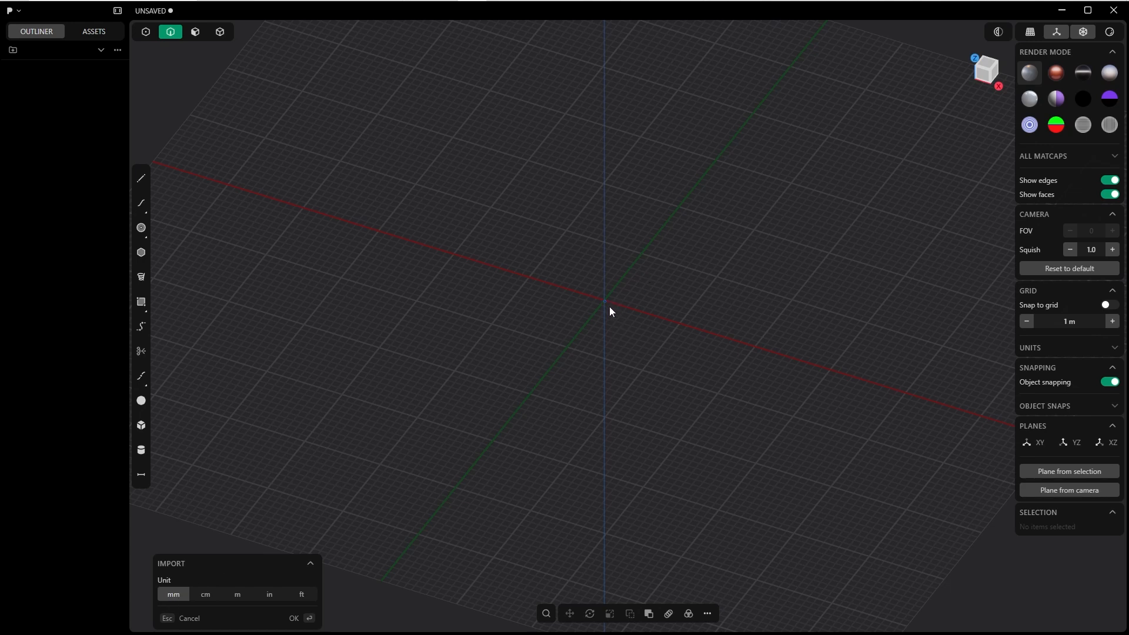
pyautogui.click(204, 594)
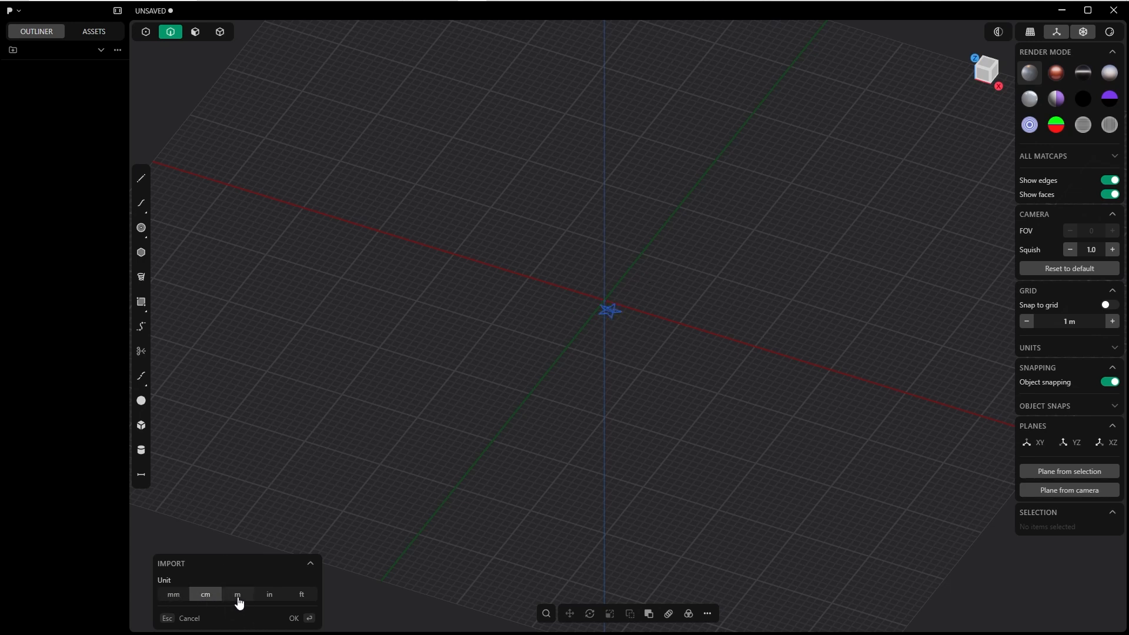
pyautogui.click(237, 594)
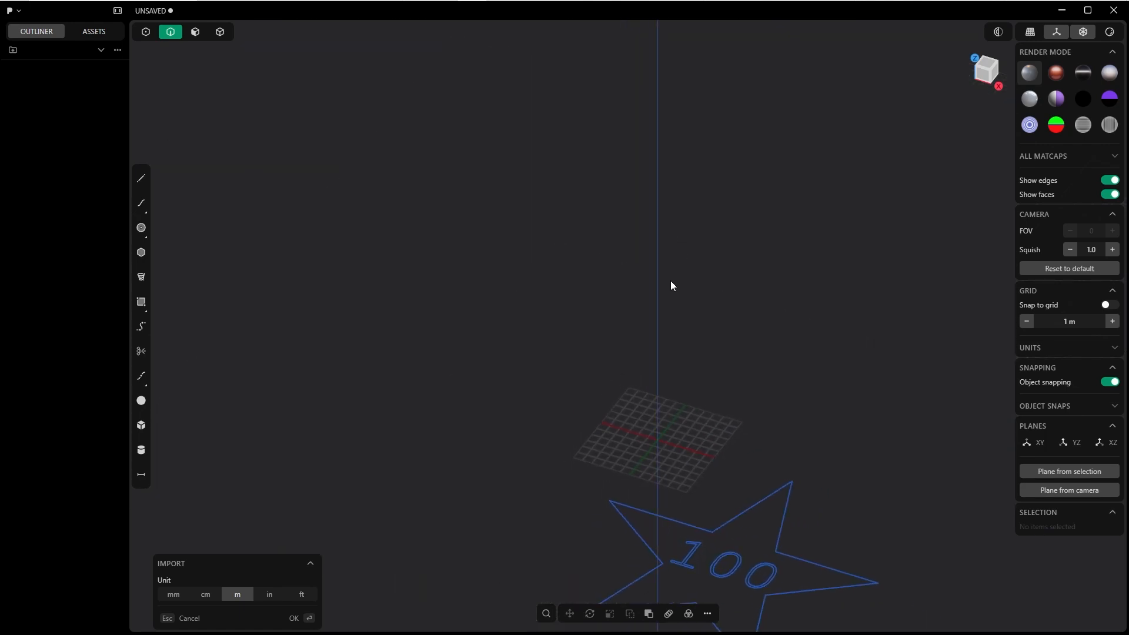
pyautogui.moveTo(591, 514)
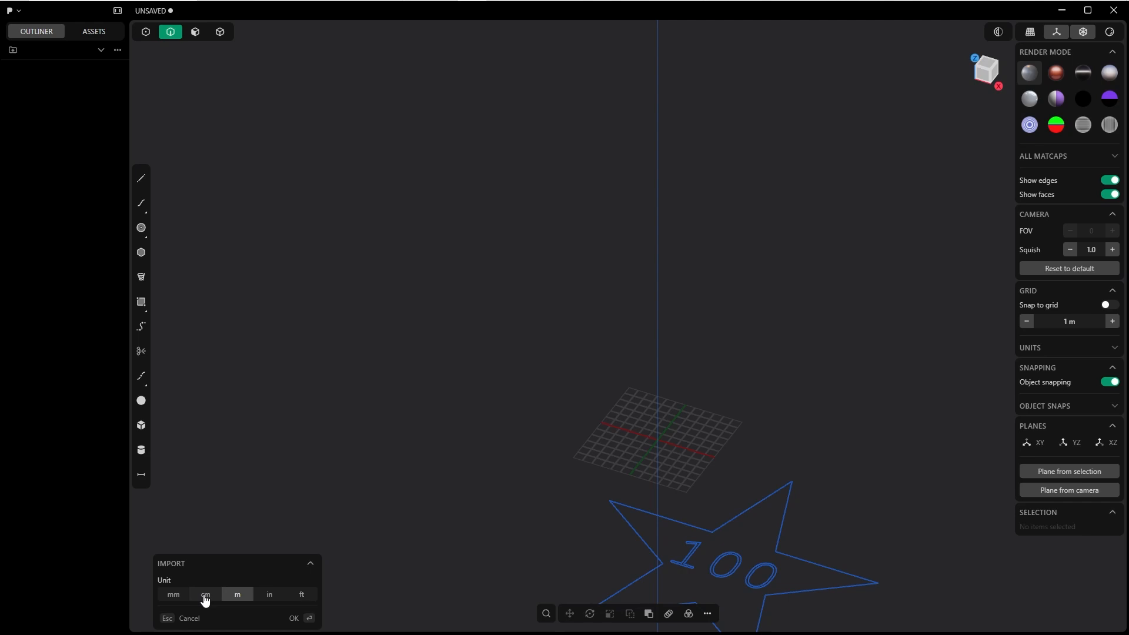
pyautogui.click(204, 594)
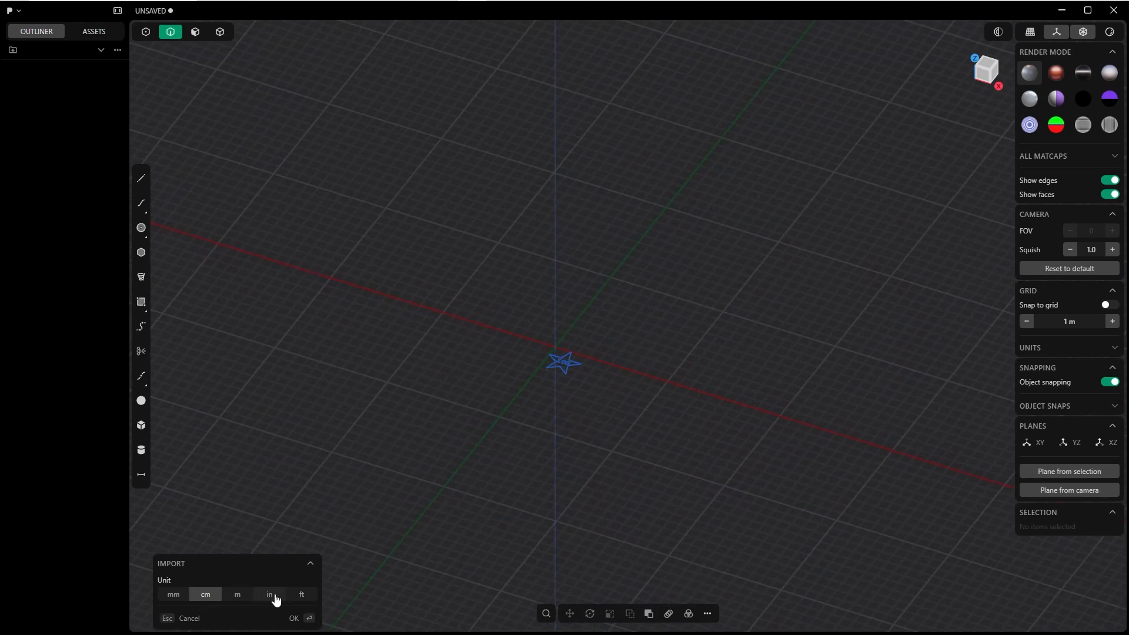
pyautogui.click(301, 594)
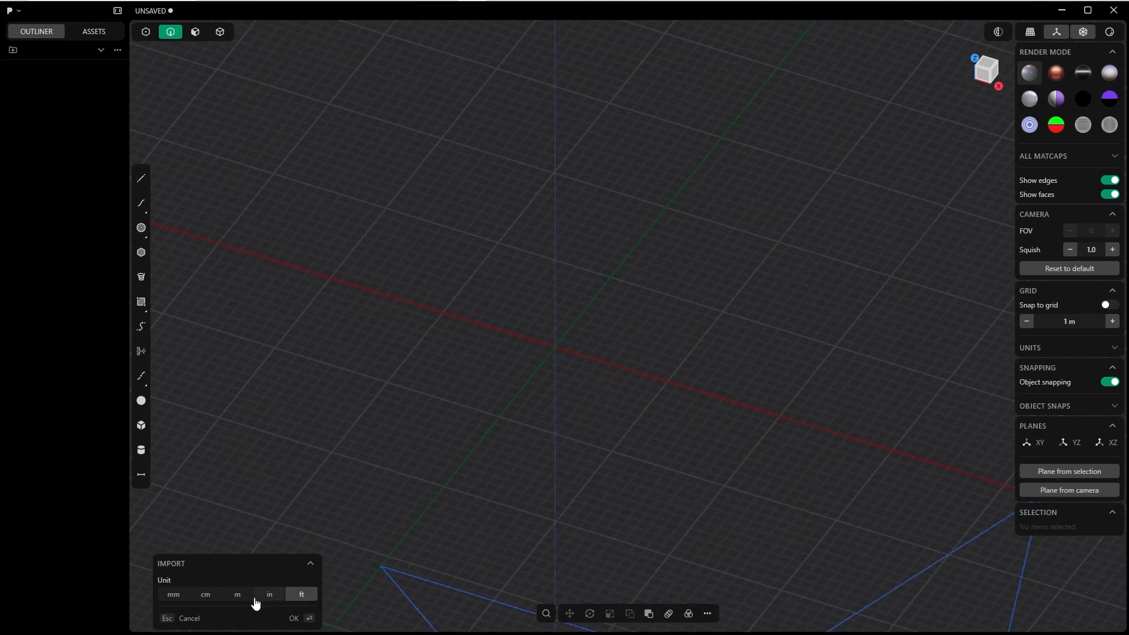
pyautogui.click(204, 594)
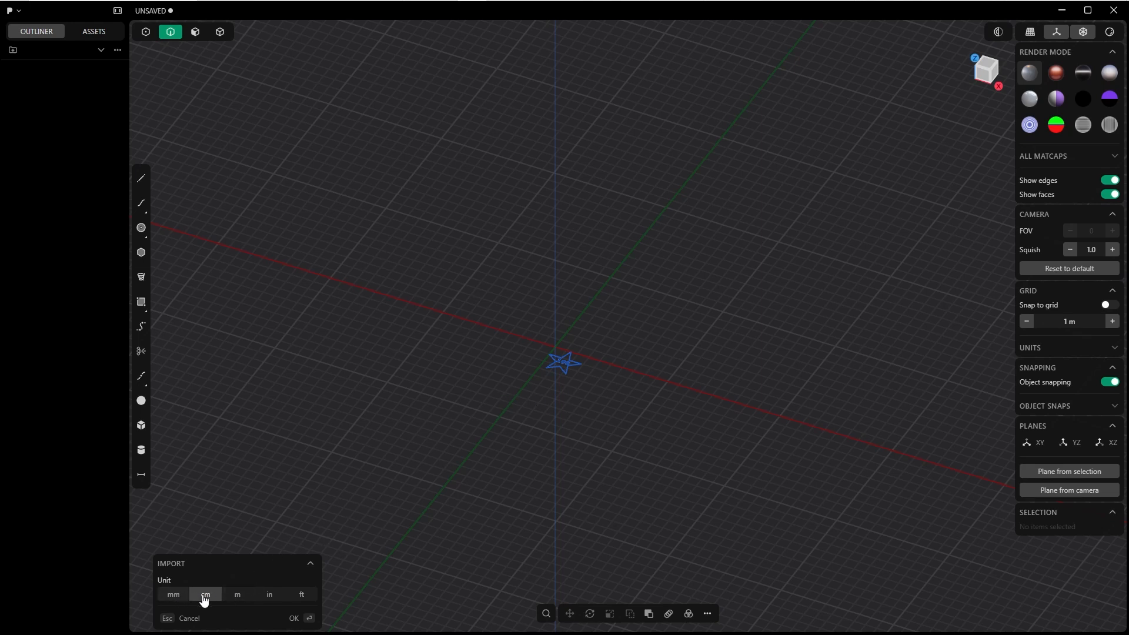
pyautogui.click(294, 617)
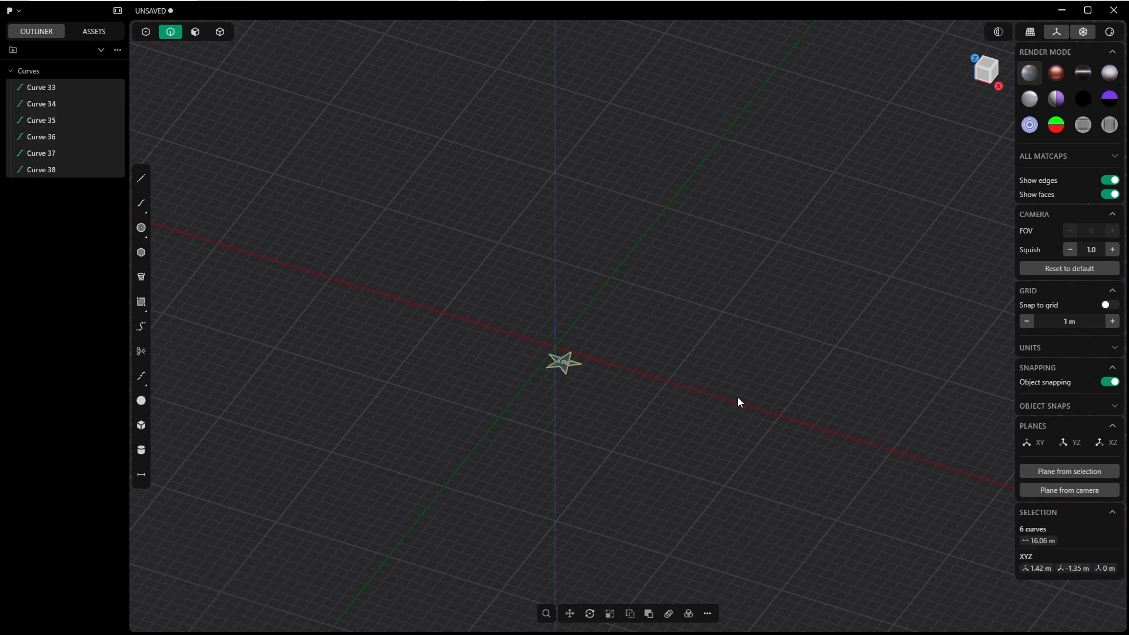
pyautogui.moveTo(588, 383)
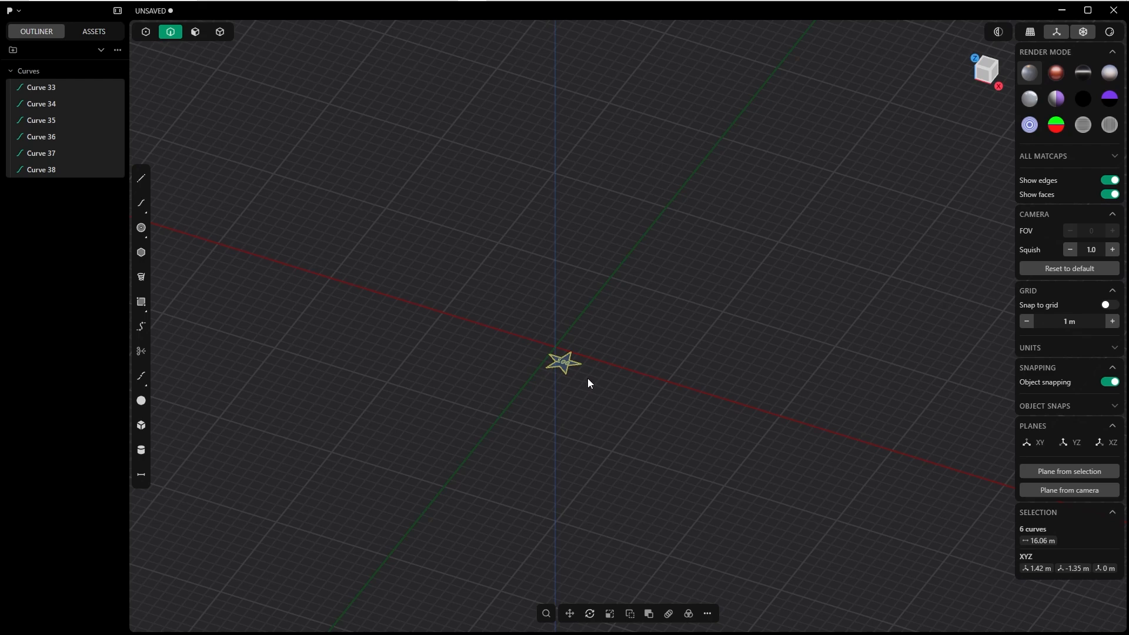
pyautogui.moveTo(592, 413)
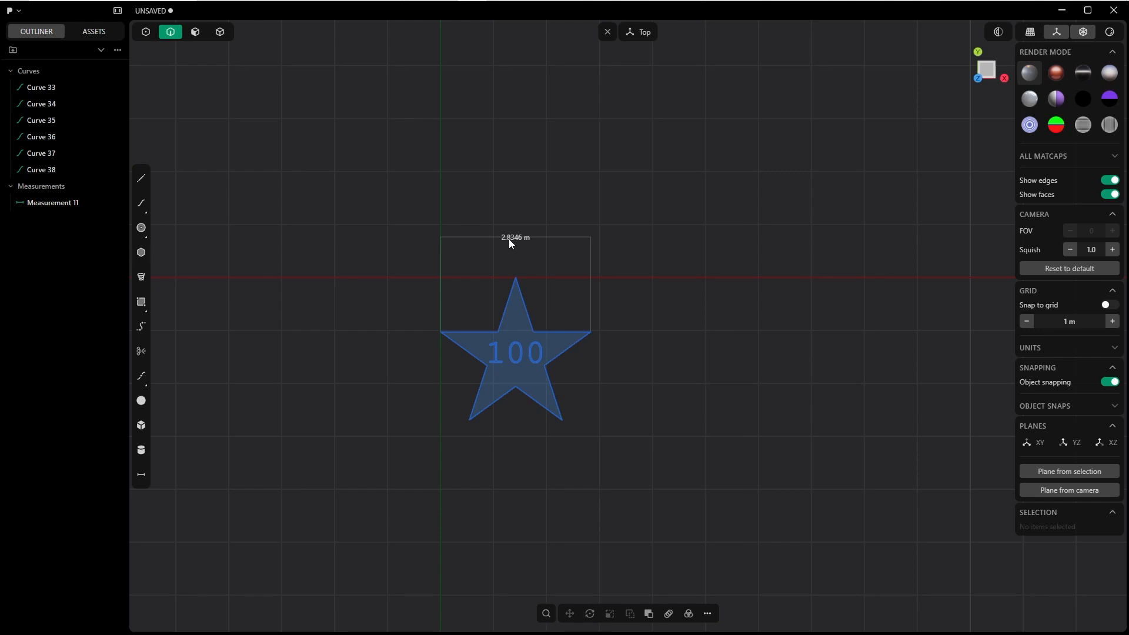
pyautogui.moveTo(516, 248)
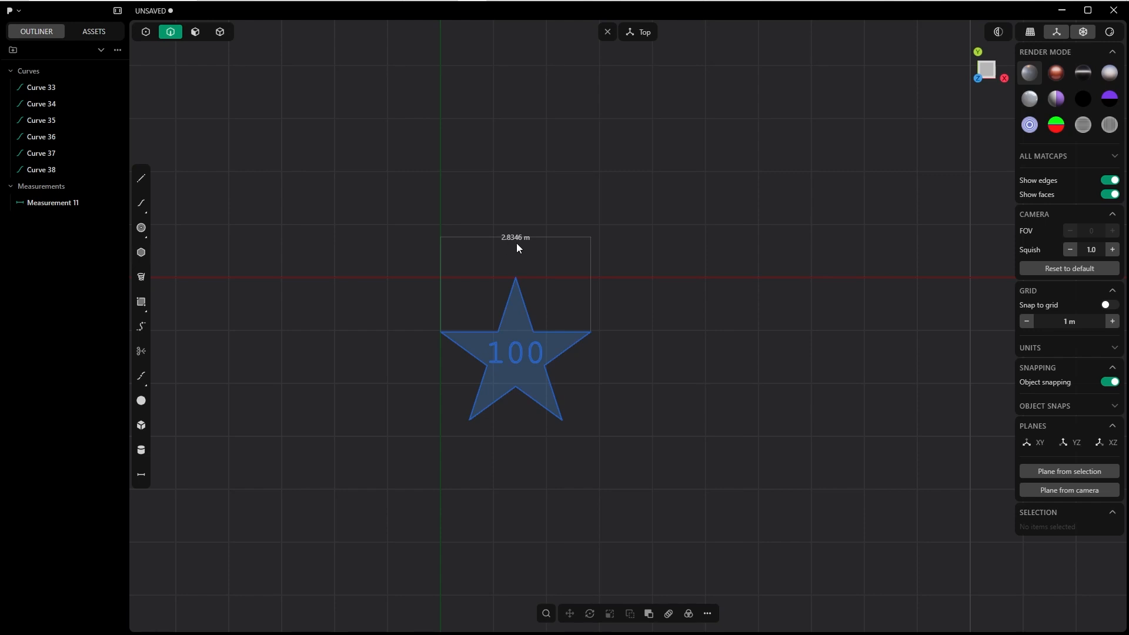
pyautogui.moveTo(454, 315)
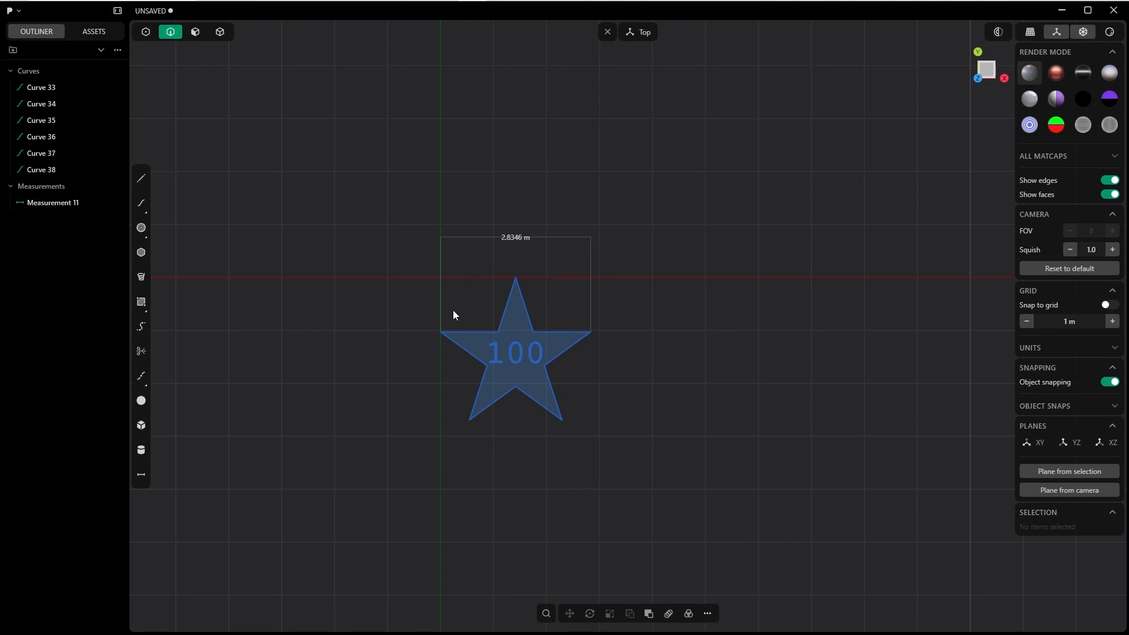
pyautogui.moveTo(546, 306)
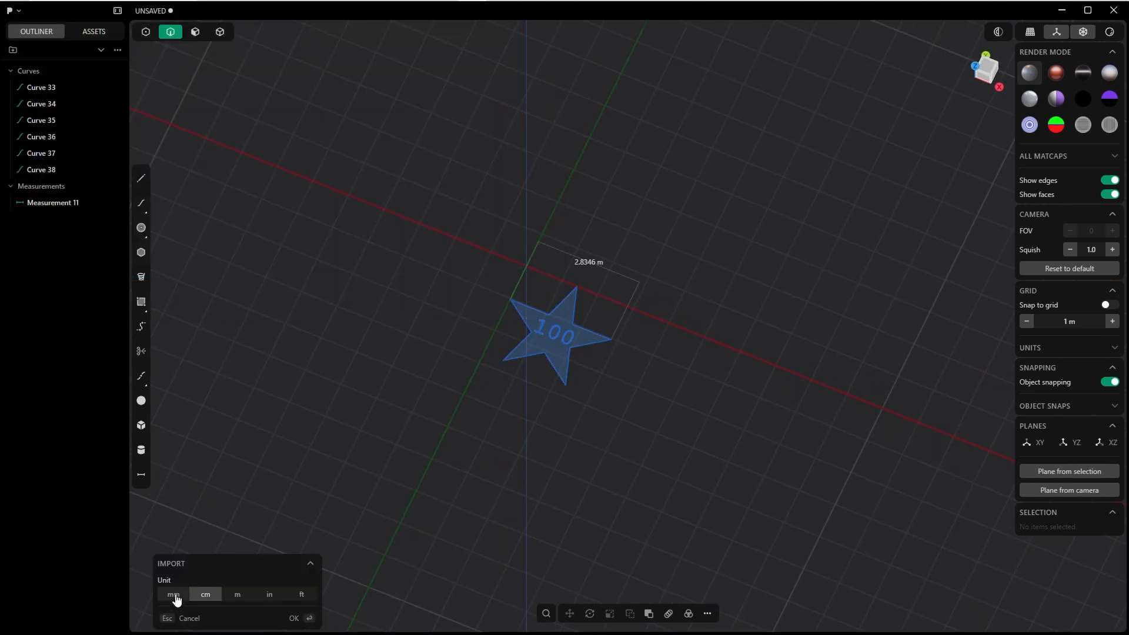
# Step: Import the 100 star again at millimetre scale
pyautogui.click(173, 593)
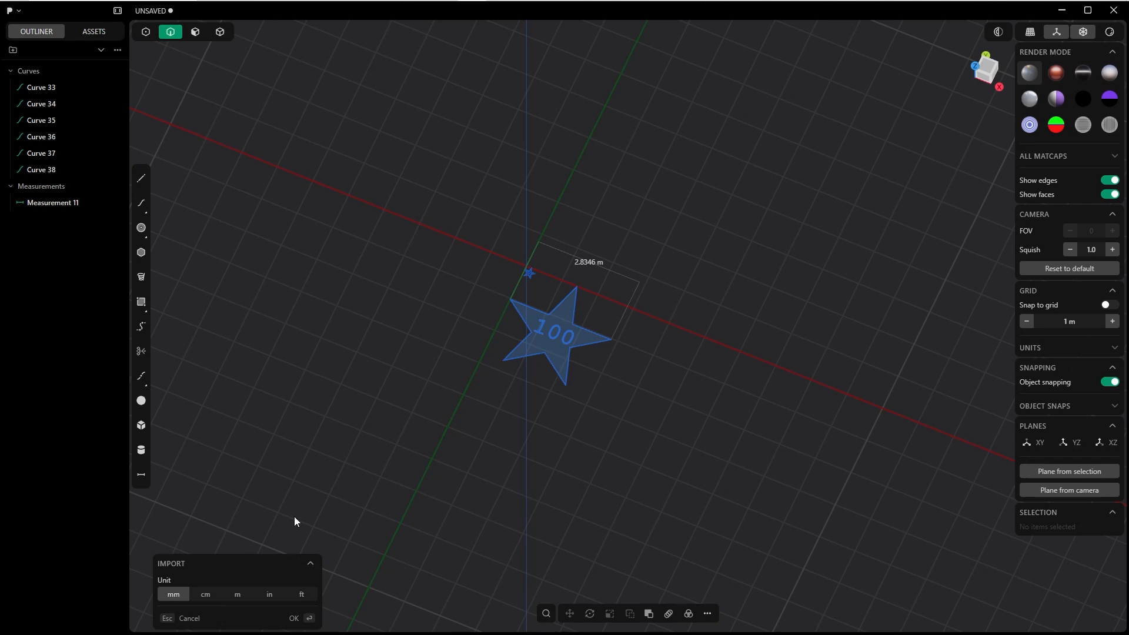
pyautogui.moveTo(466, 329)
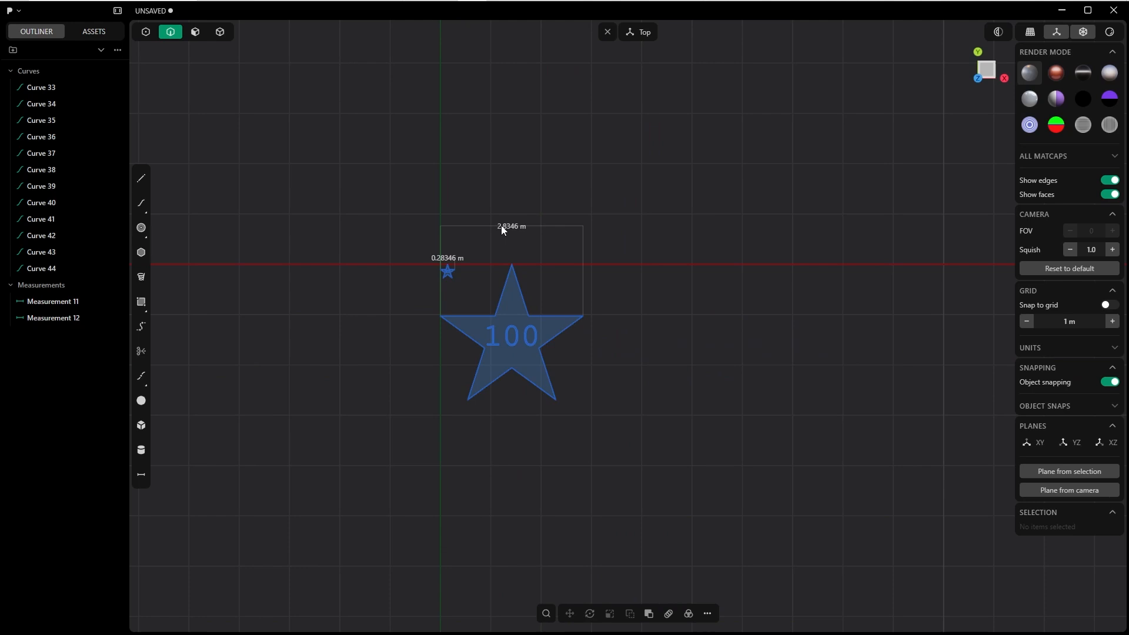
pyautogui.moveTo(511, 234)
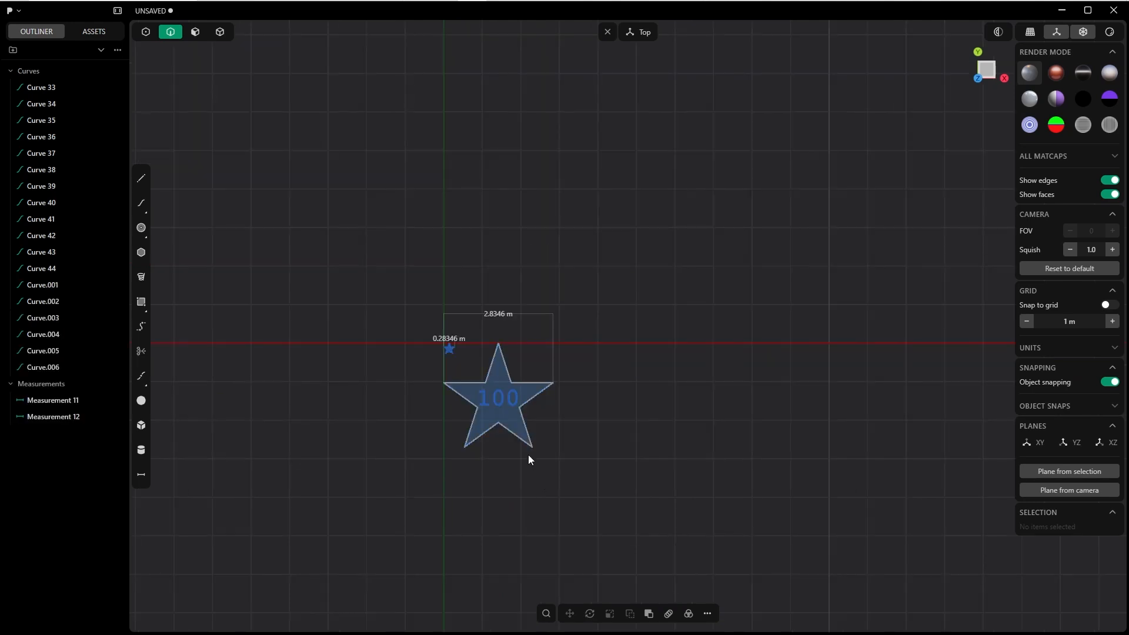
pyautogui.moveTo(524, 391)
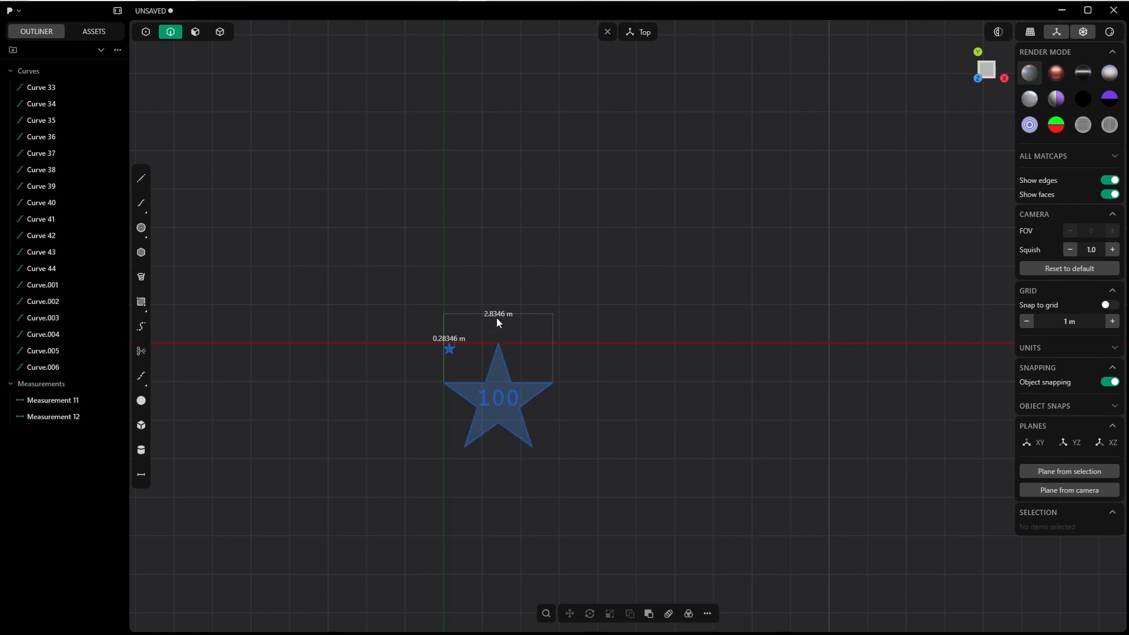
pyautogui.moveTo(533, 355)
pyautogui.write('28.346')
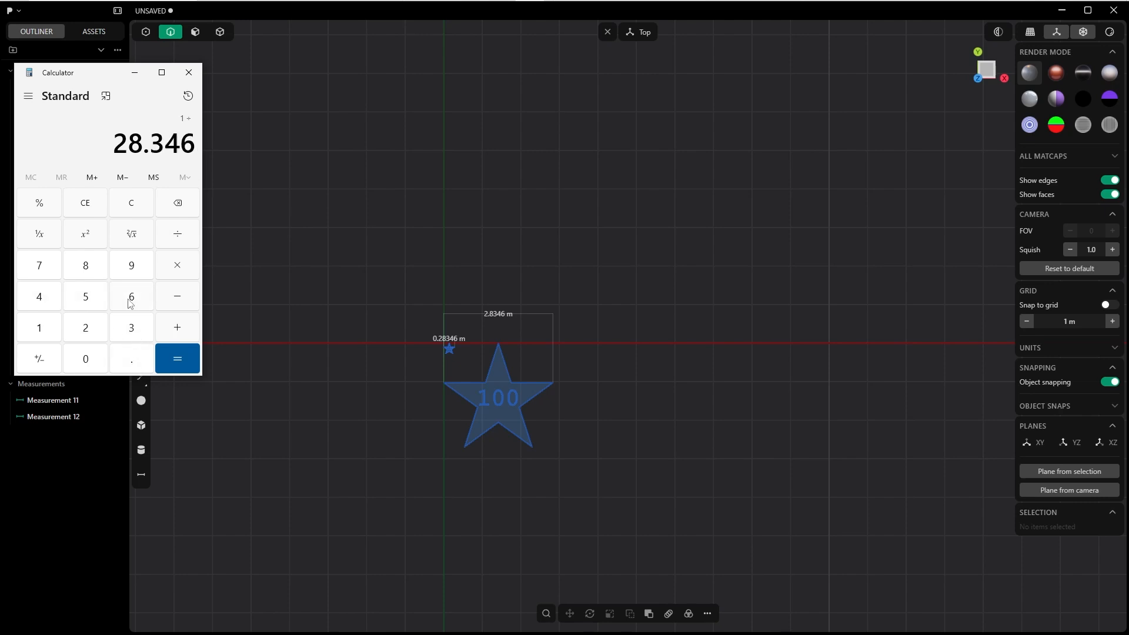
# Step: Compute 1 ÷ 28.346 = 0.0352783… as the scale factor
pyautogui.click(176, 359)
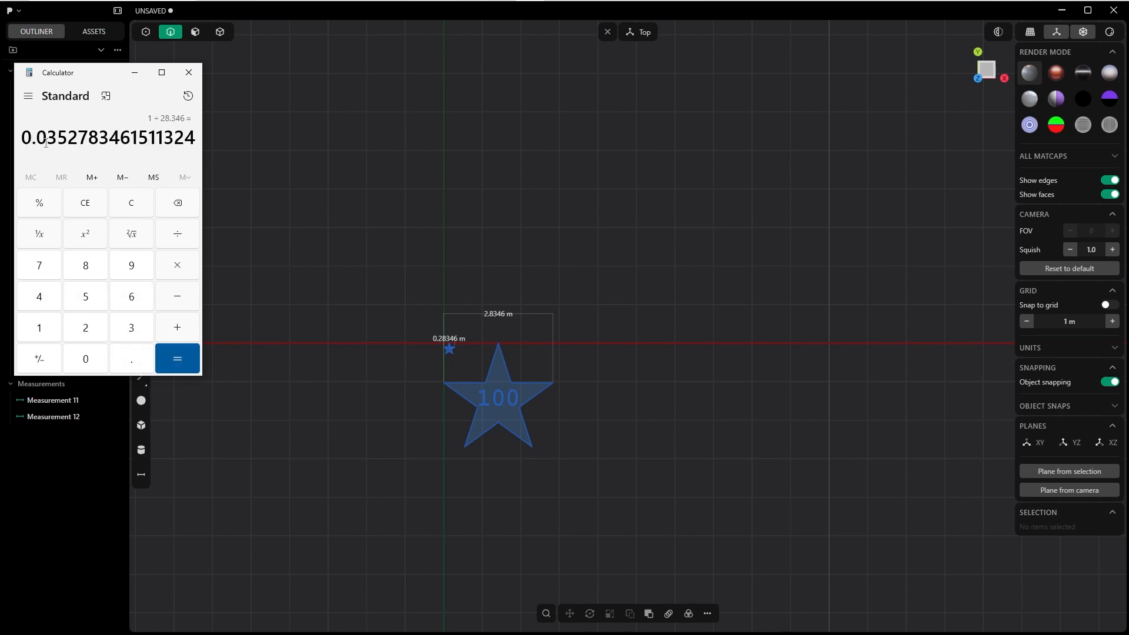
pyautogui.moveTo(498, 375)
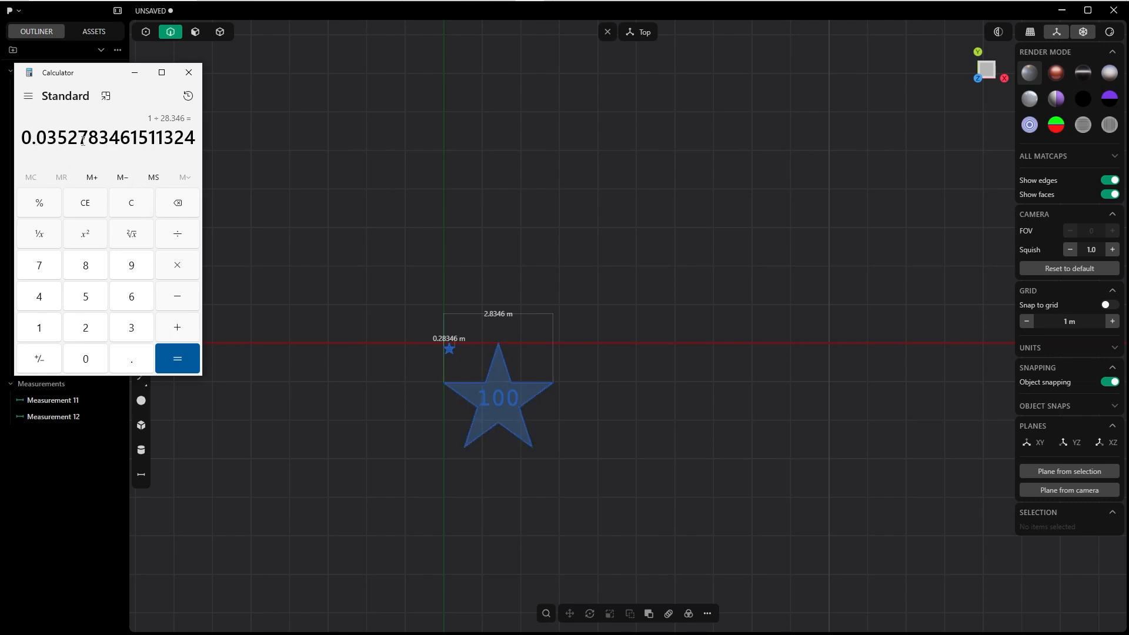
pyautogui.moveTo(493, 366)
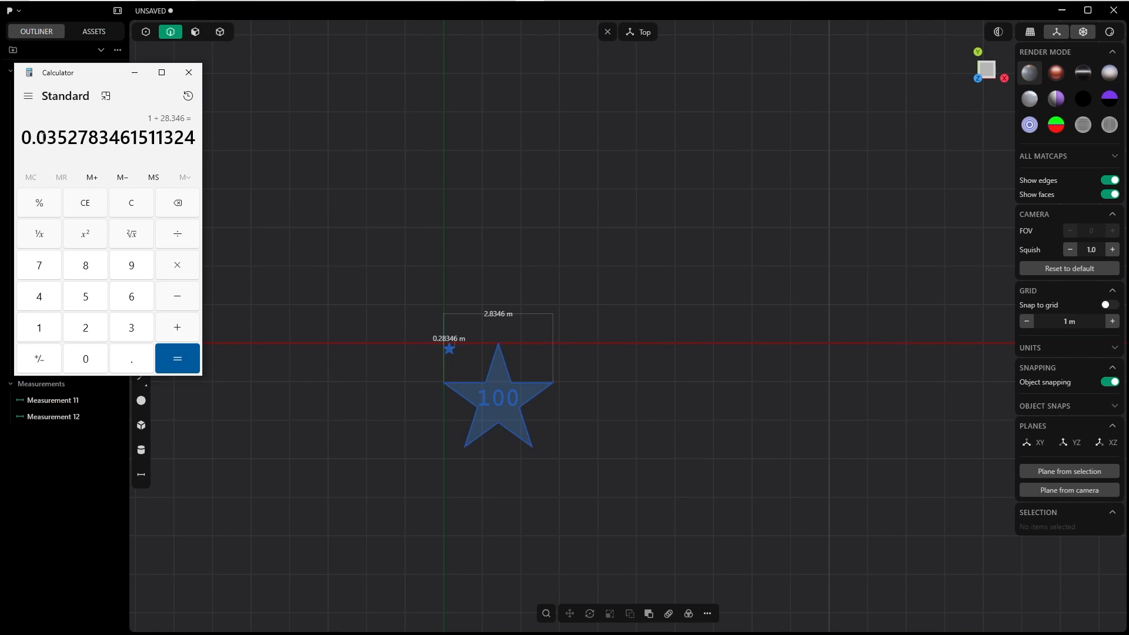
pyautogui.moveTo(75, 137)
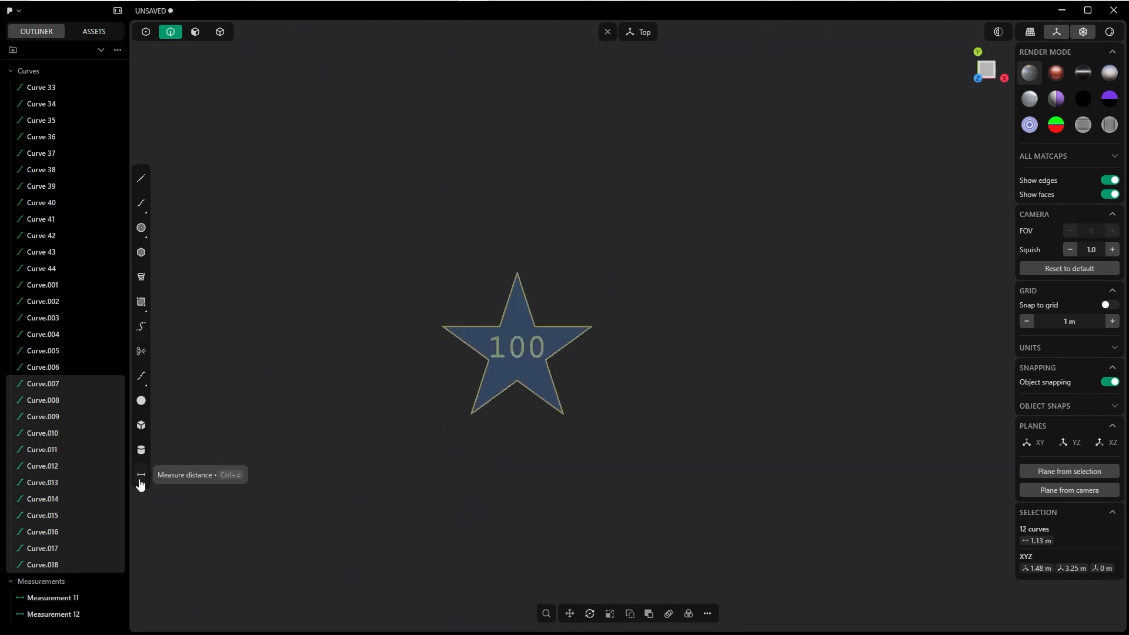
# Step: Measure the scaled star's width at 0.10006 m
pyautogui.click(141, 474)
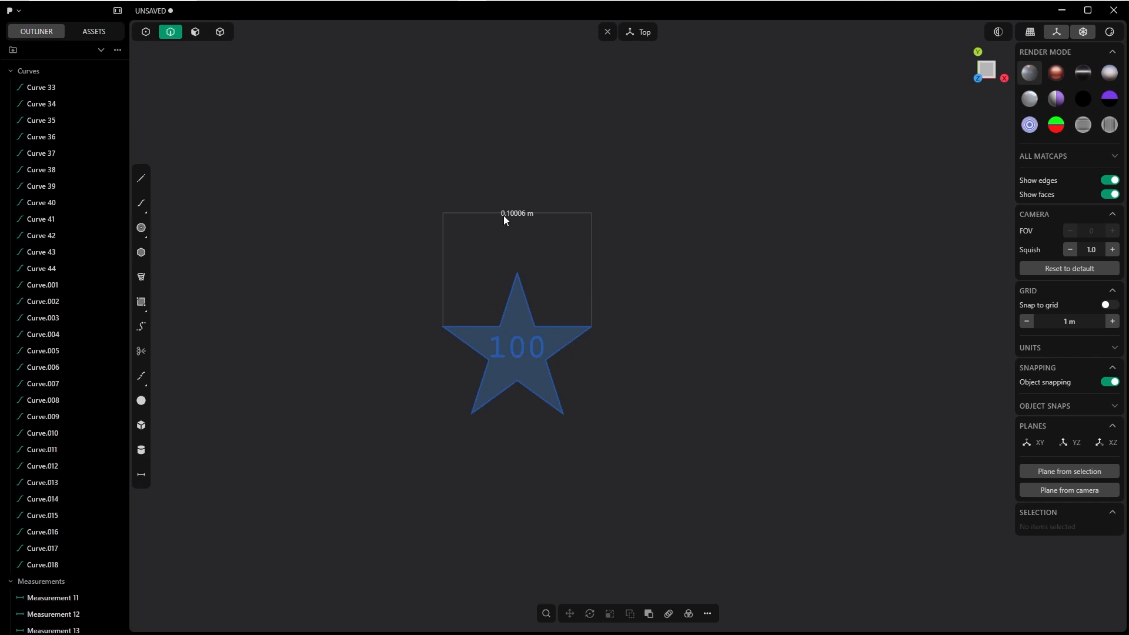
pyautogui.moveTo(525, 222)
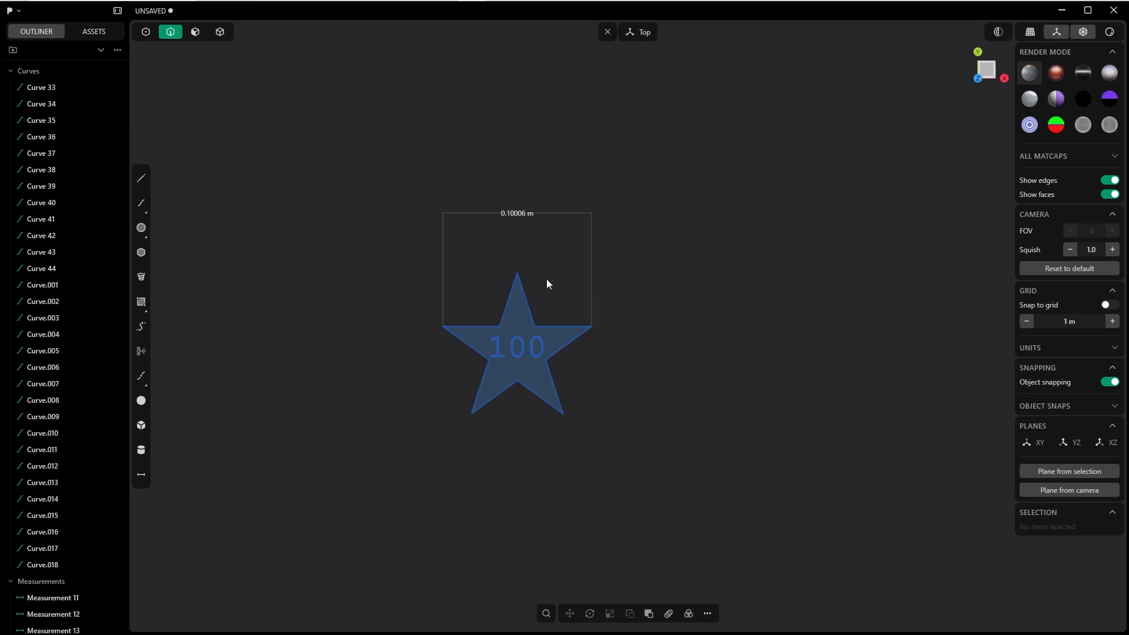
pyautogui.moveTo(554, 301)
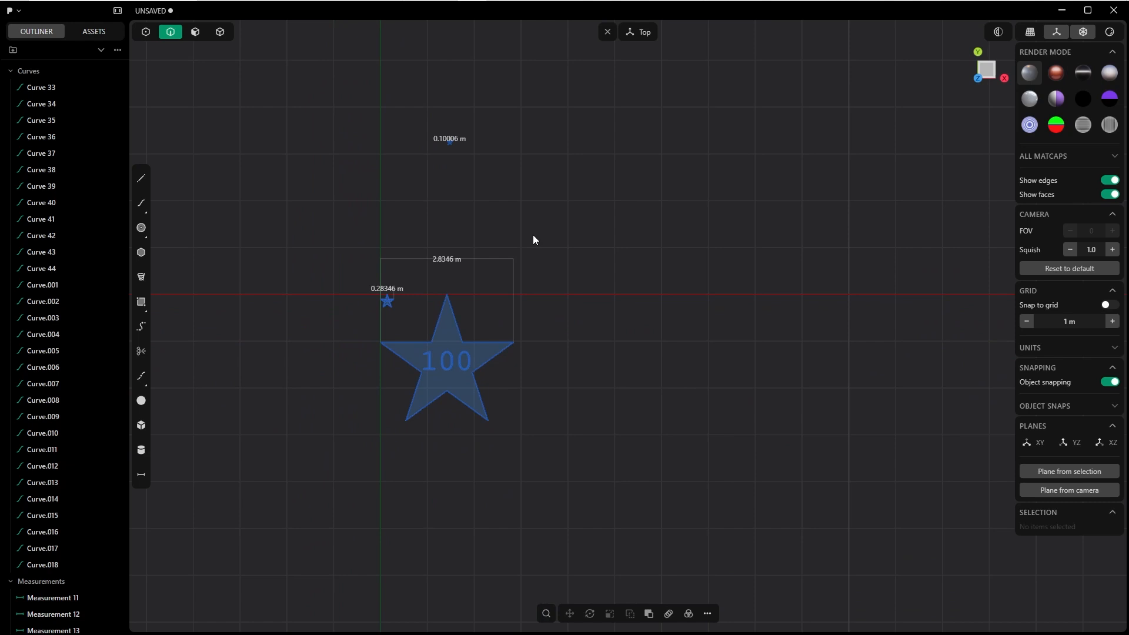
pyautogui.moveTo(660, 302)
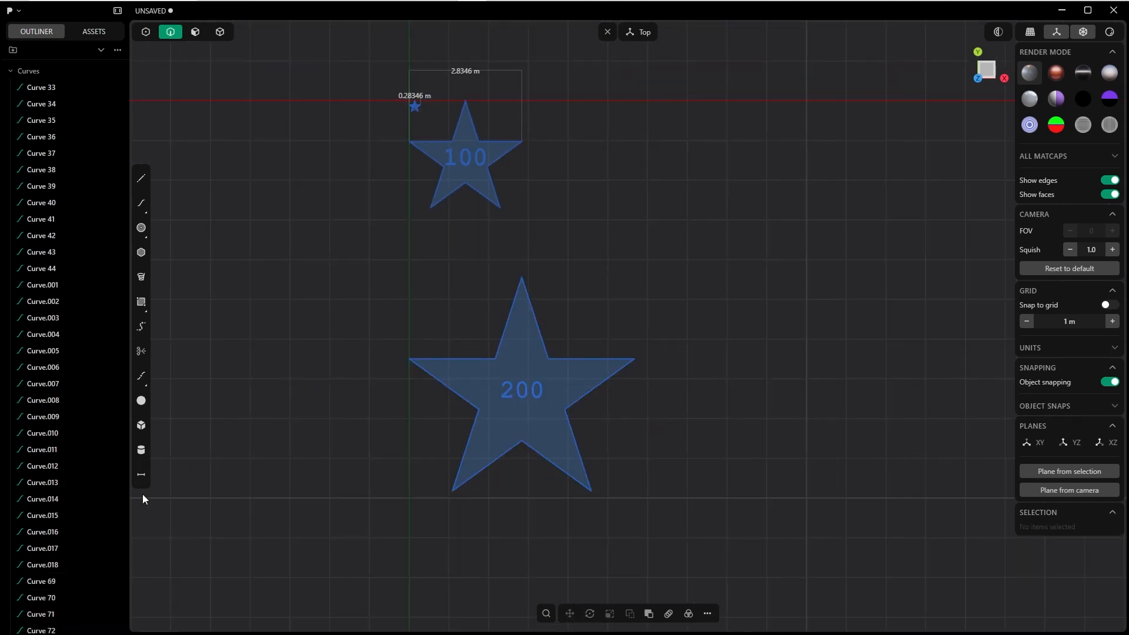
# Step: Measure the 200 star at 5.6693 m wide and select its six curves
pyautogui.click(141, 474)
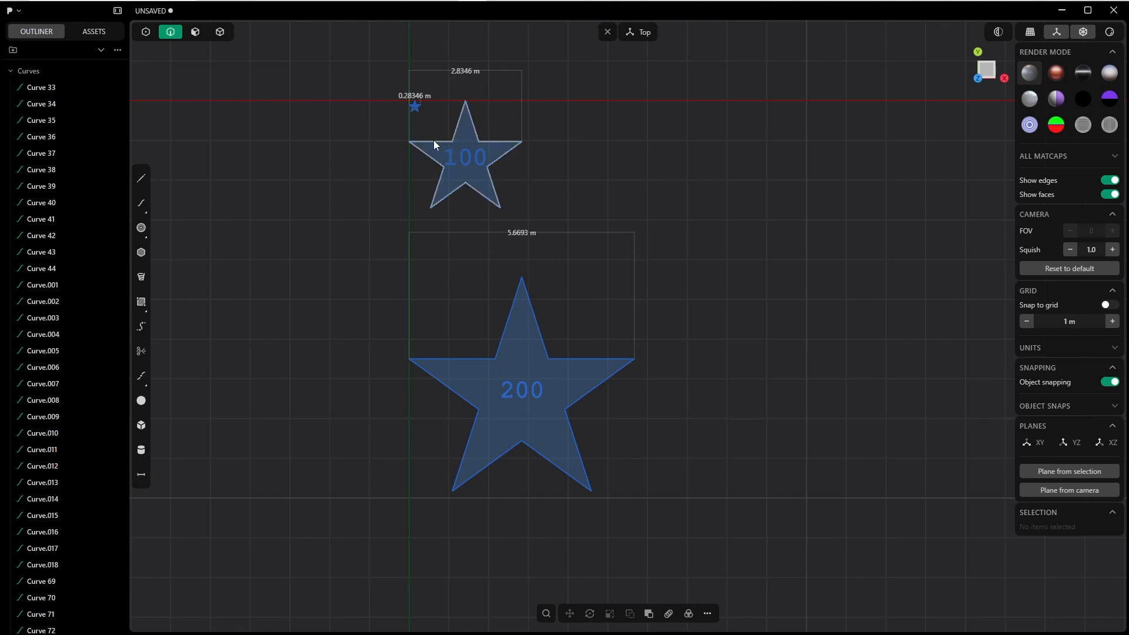
pyautogui.click(521, 390)
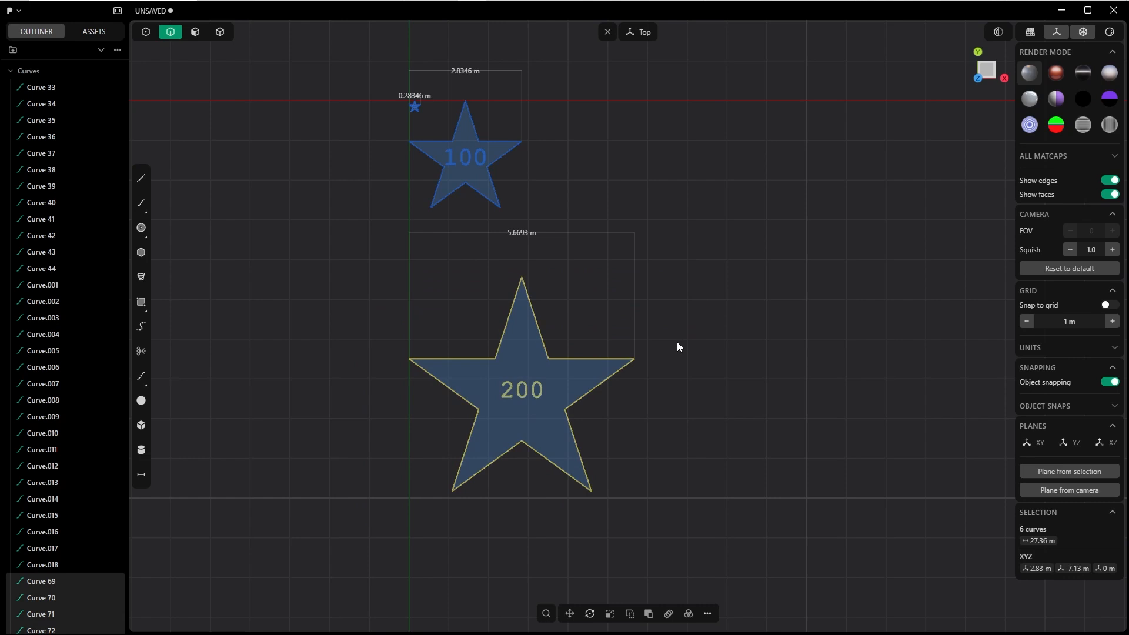
pyautogui.moveTo(690, 363)
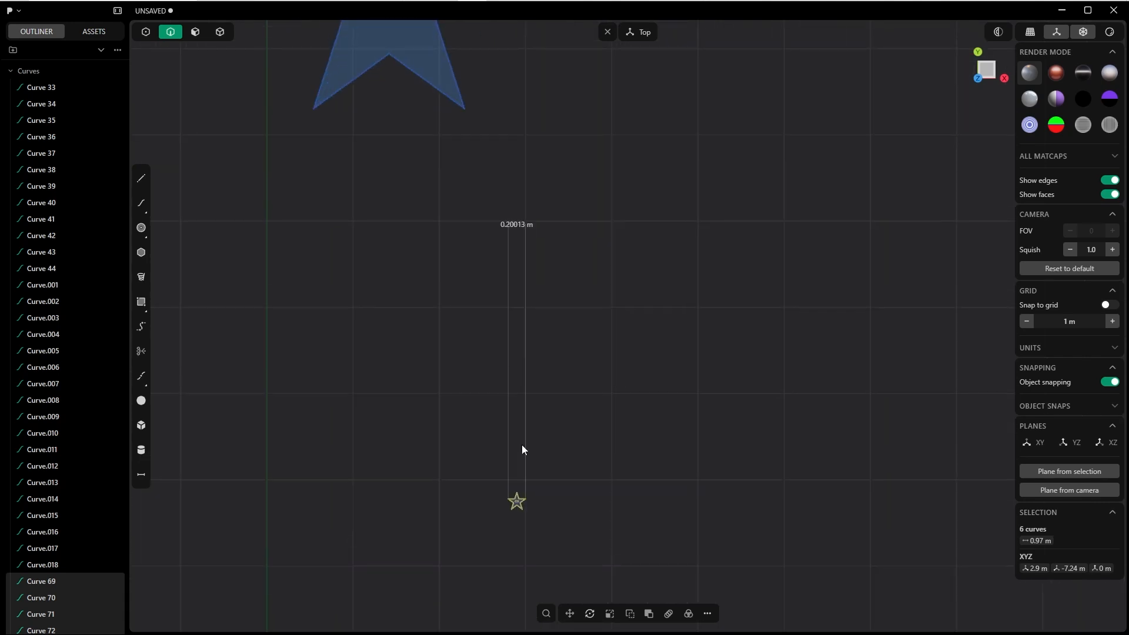
pyautogui.moveTo(505, 231)
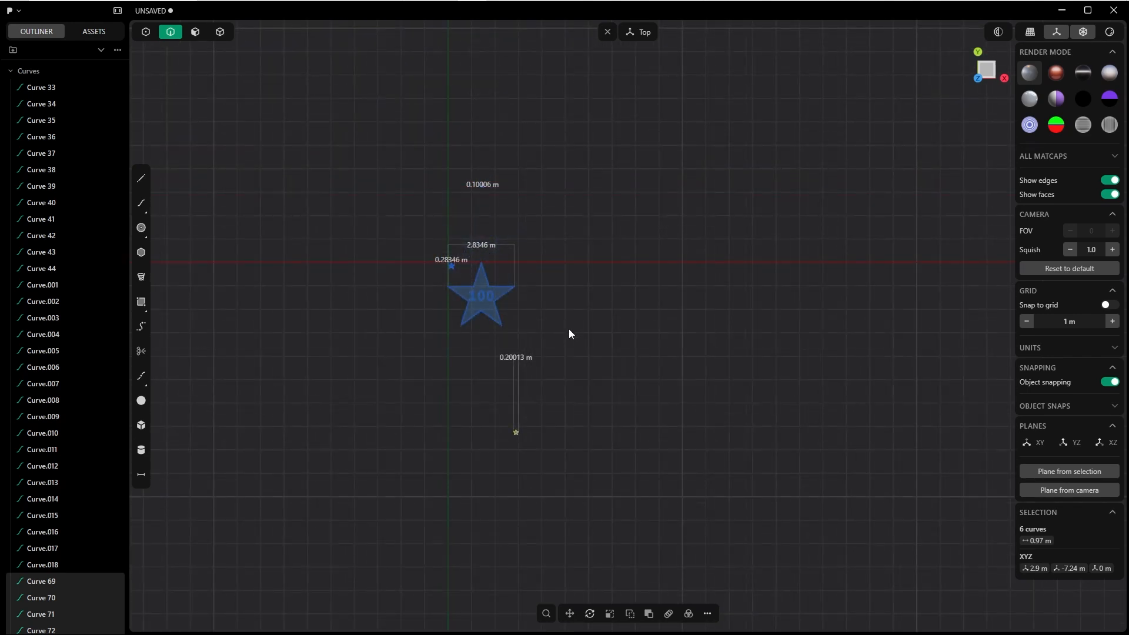
pyautogui.moveTo(562, 331)
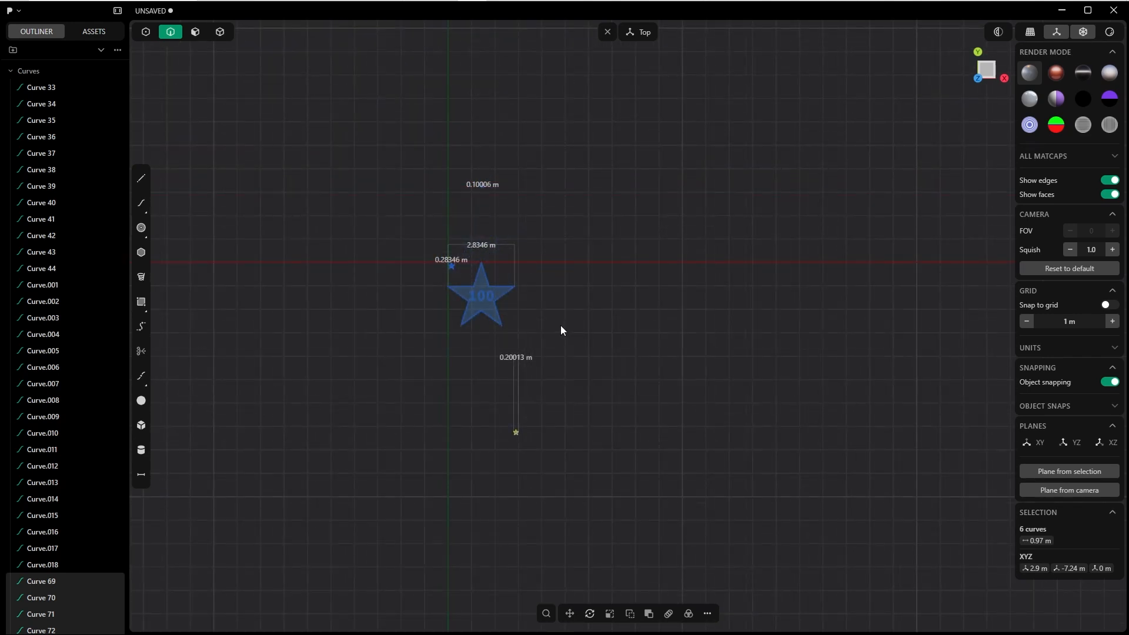